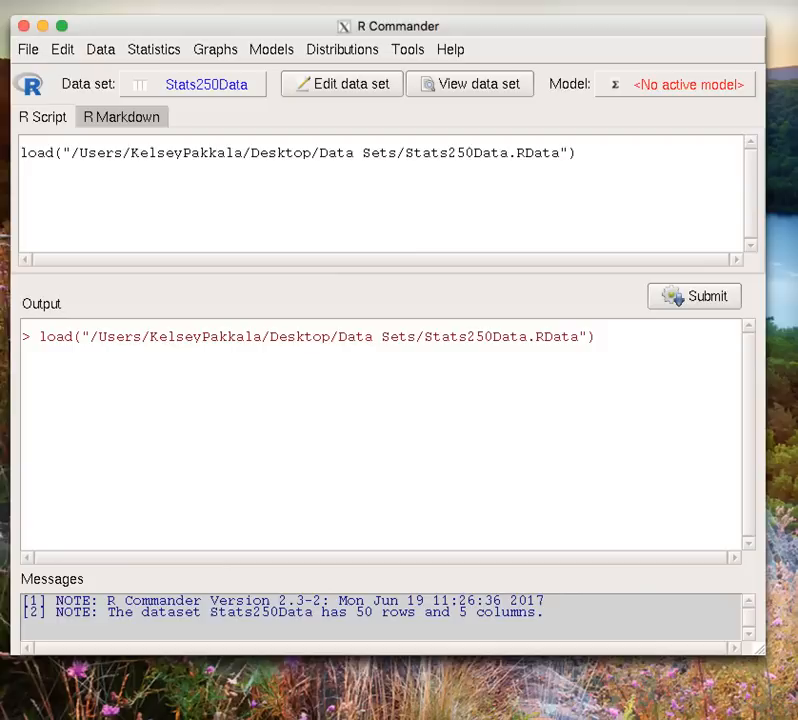
Compute a new variable named diff with expression exam1 - exam2 and add it to Stats250Data
{"action": "left_click", "coordinate": [470, 84]}
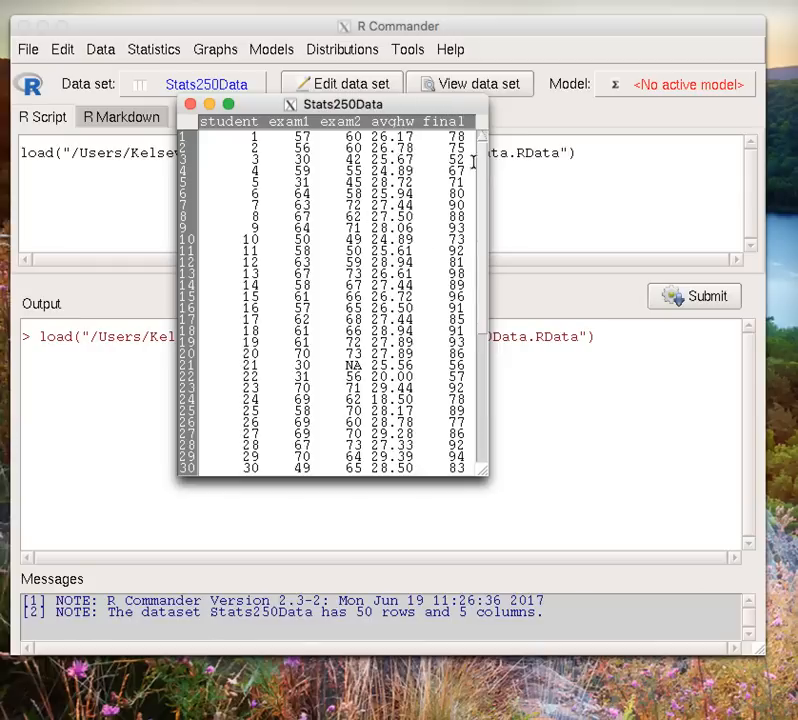
{"action": "mouse_move", "coordinate": [524, 94]}
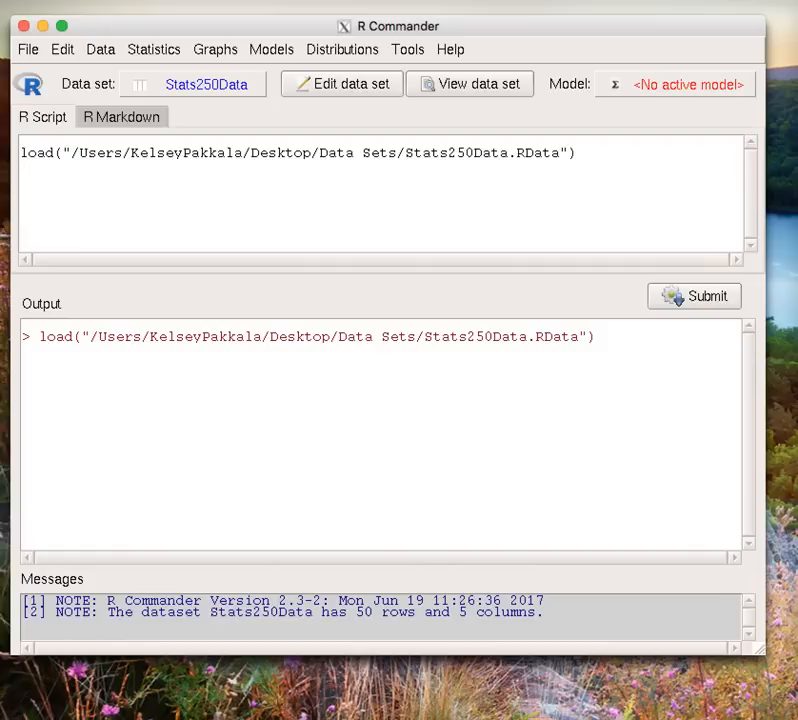
{"action": "left_click", "coordinate": [100, 48]}
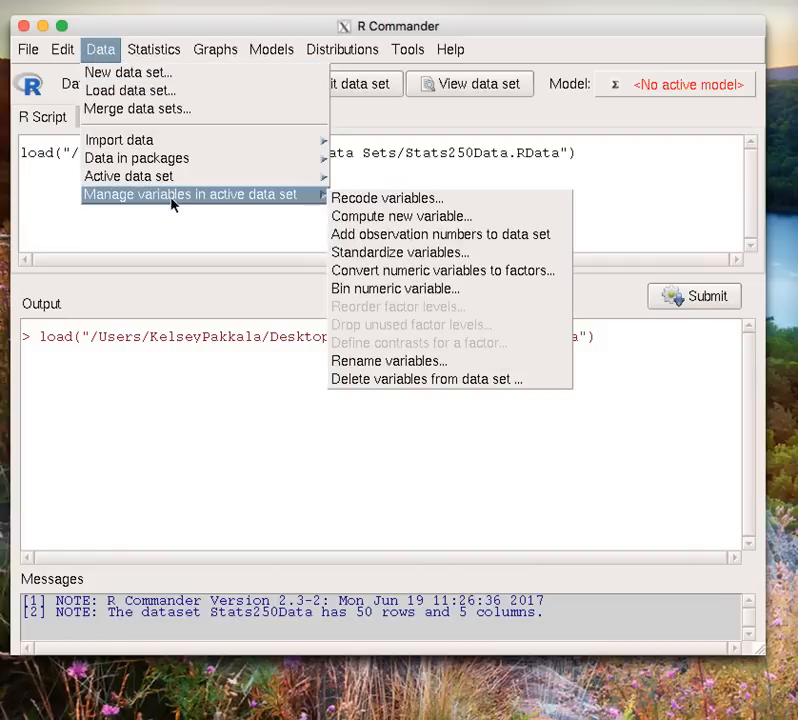
{"action": "mouse_move", "coordinate": [400, 216]}
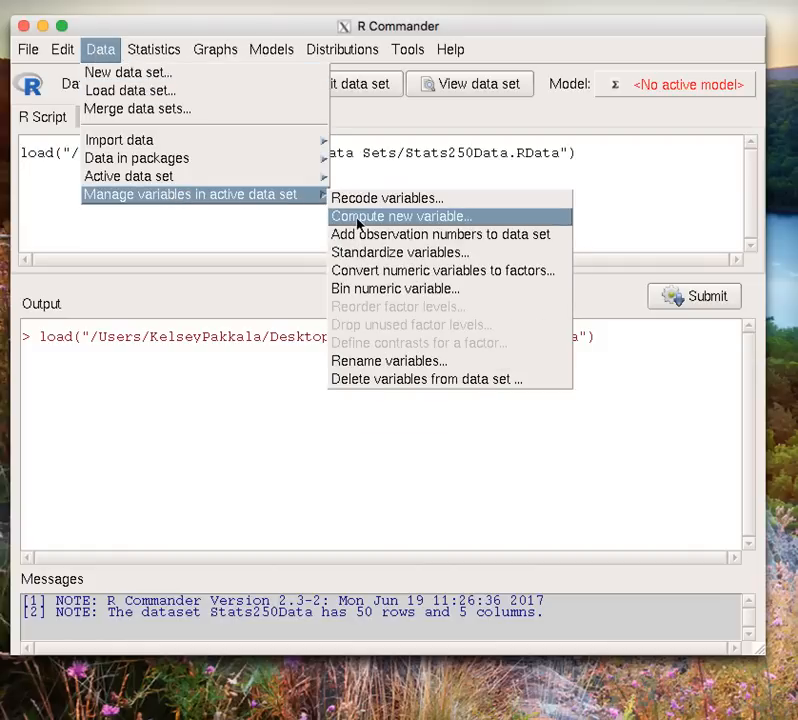
{"action": "left_click", "coordinate": [400, 216]}
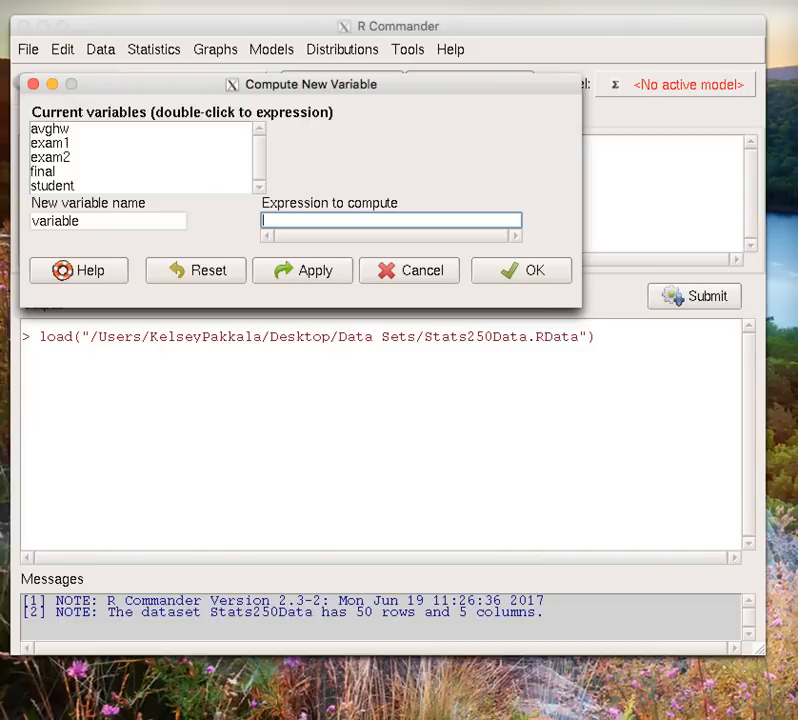
{"action": "mouse_move", "coordinate": [64, 144]}
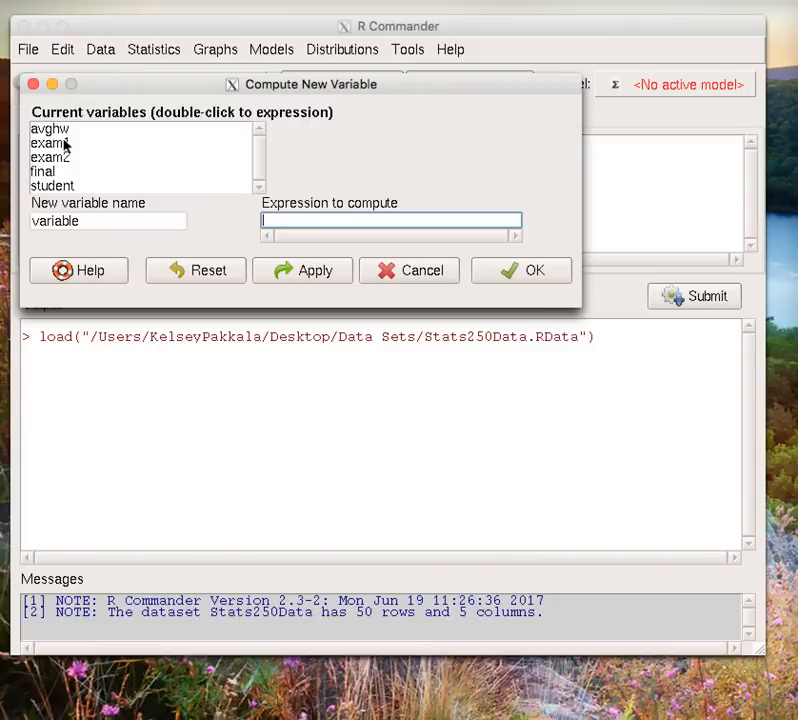
{"action": "type", "text": "d"}
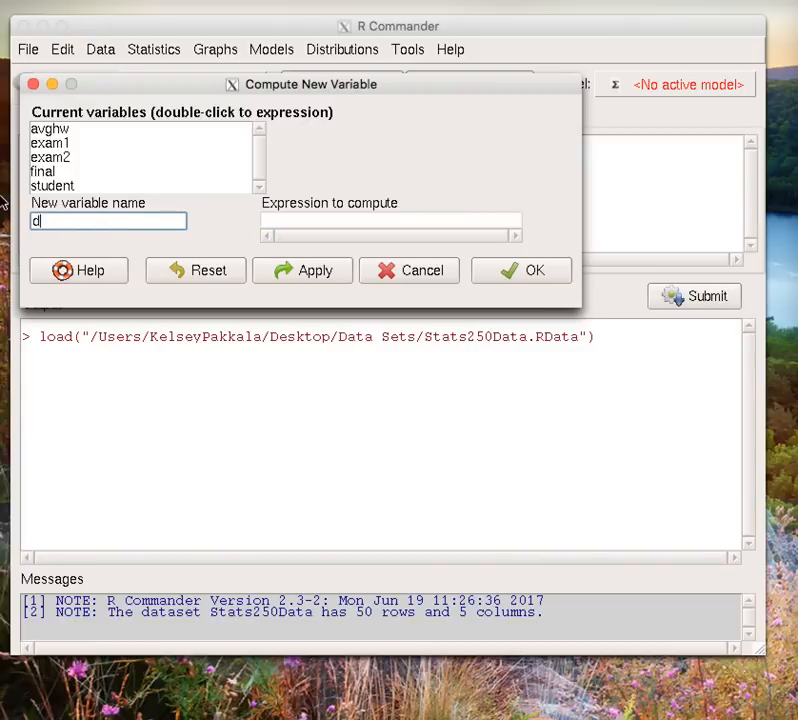
{"action": "type", "text": "iff"}
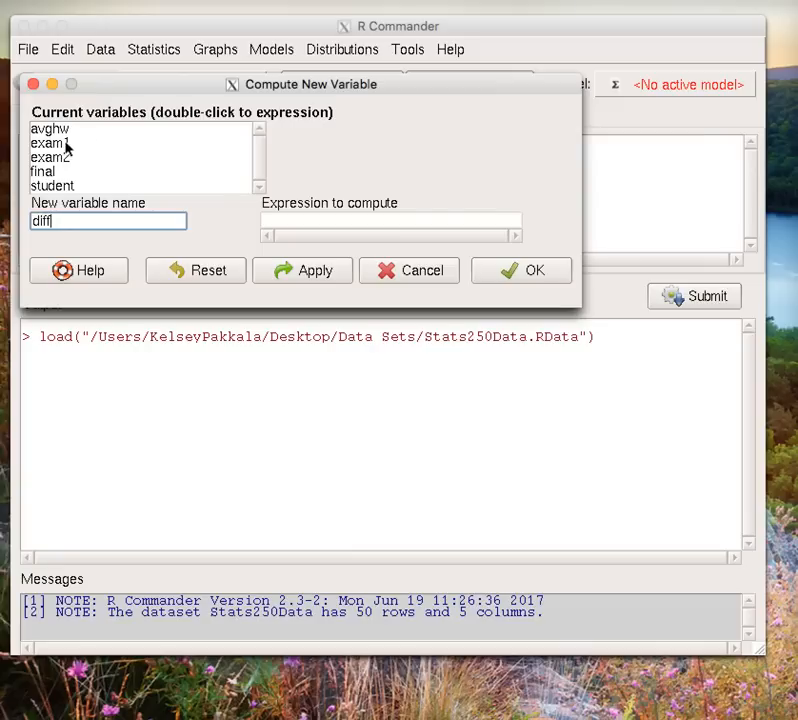
{"action": "double_click", "coordinate": [50, 142]}
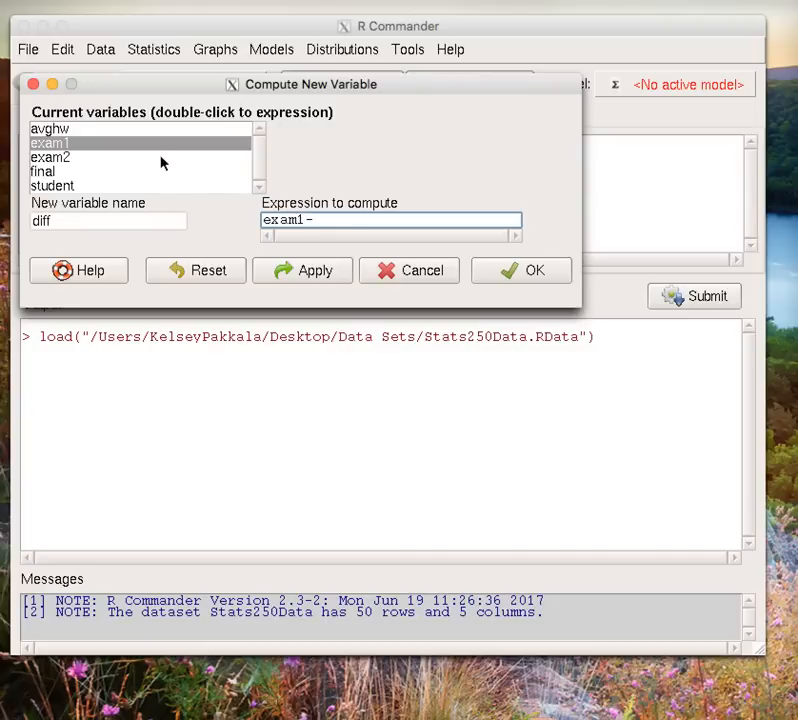
{"action": "double_click", "coordinate": [50, 156]}
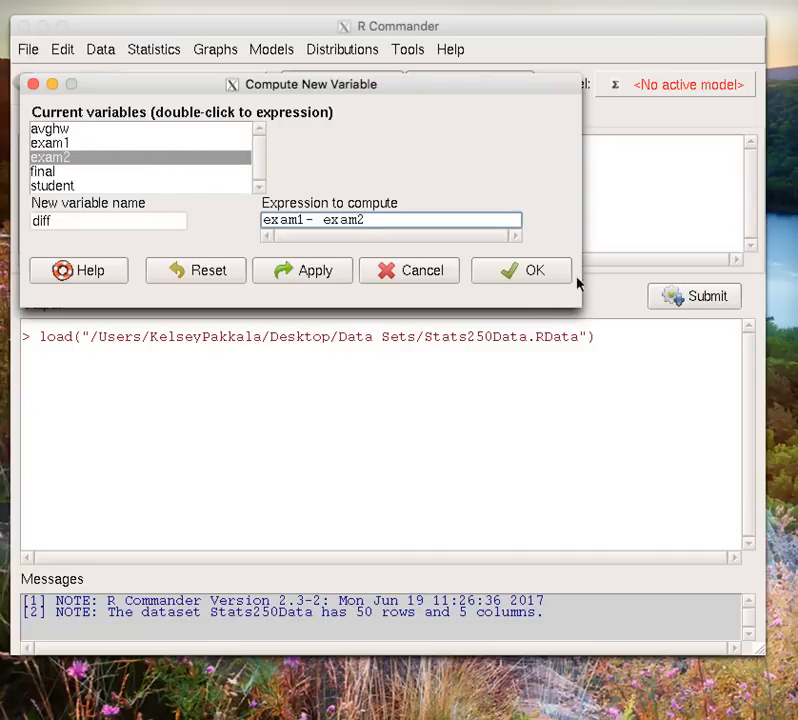
{"action": "left_click", "coordinate": [520, 270]}
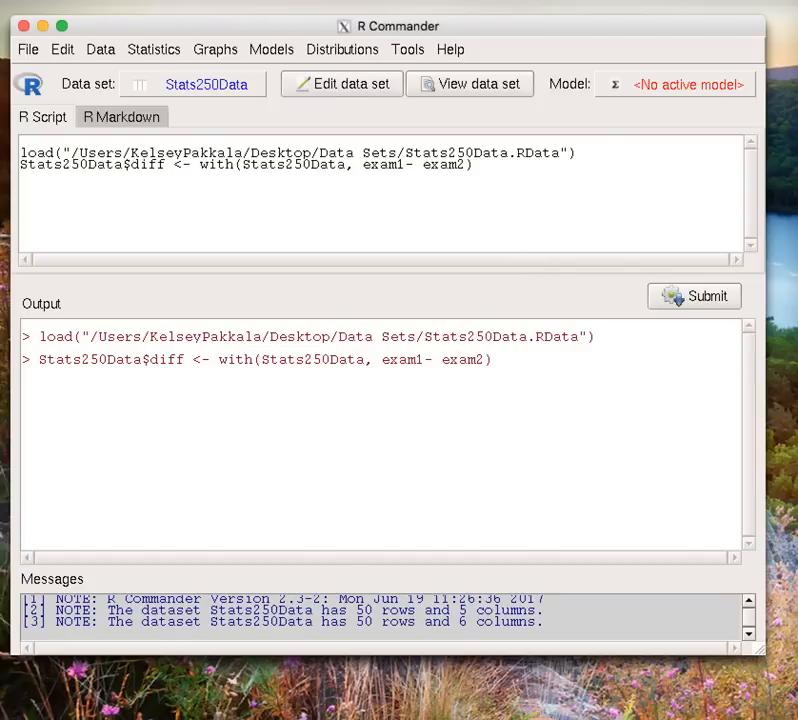
{"action": "mouse_move", "coordinate": [470, 84]}
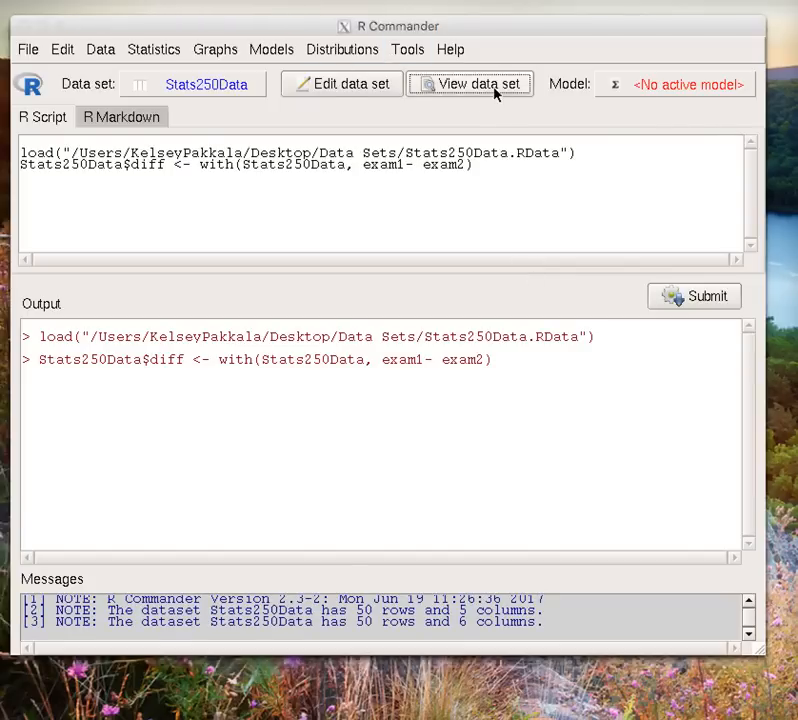
{"action": "left_click", "coordinate": [470, 84]}
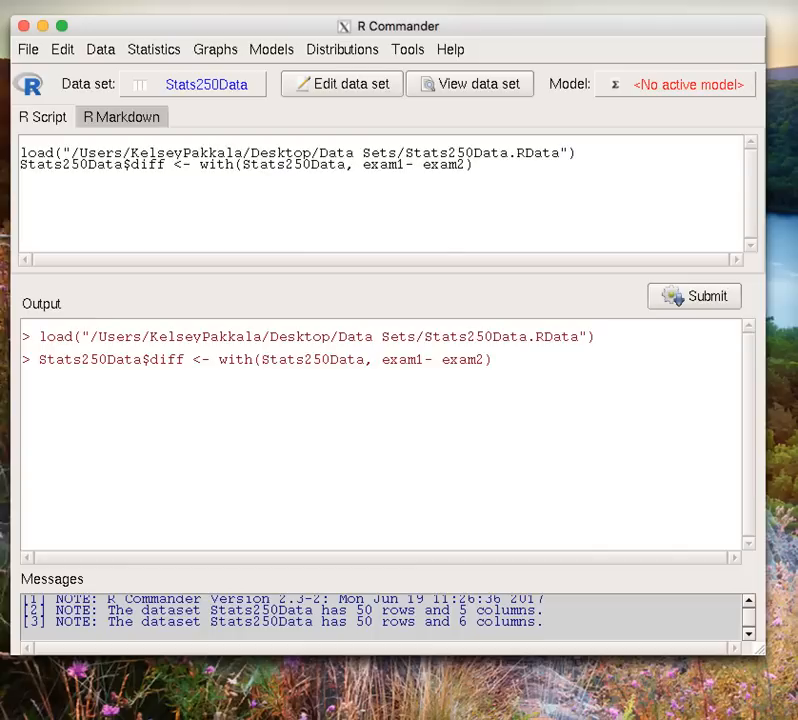
{"action": "mouse_move", "coordinate": [396, 118]}
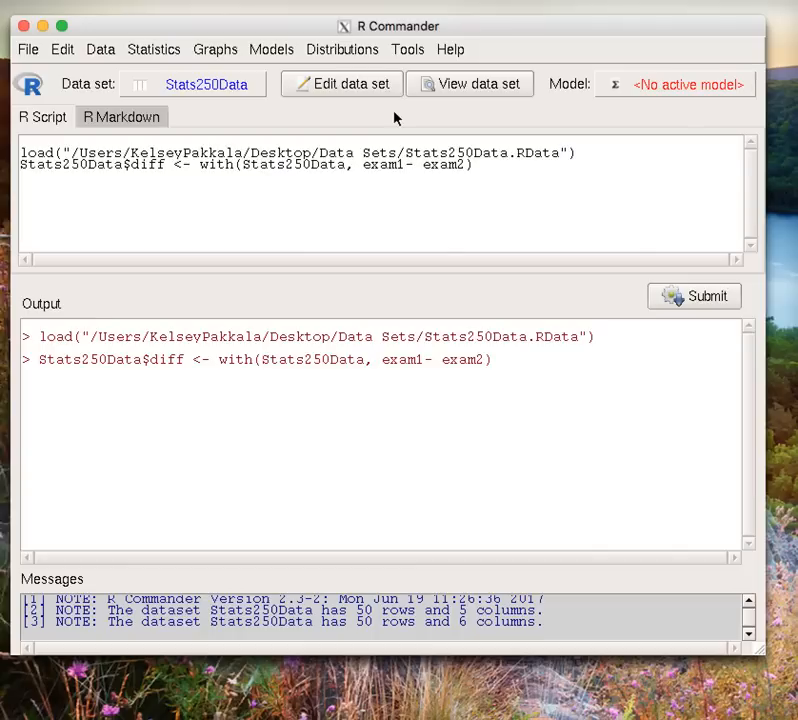
Produce numerical summaries of diff including the standard error of the mean alongside mean, sd and quantiles
{"action": "left_click", "coordinate": [152, 48]}
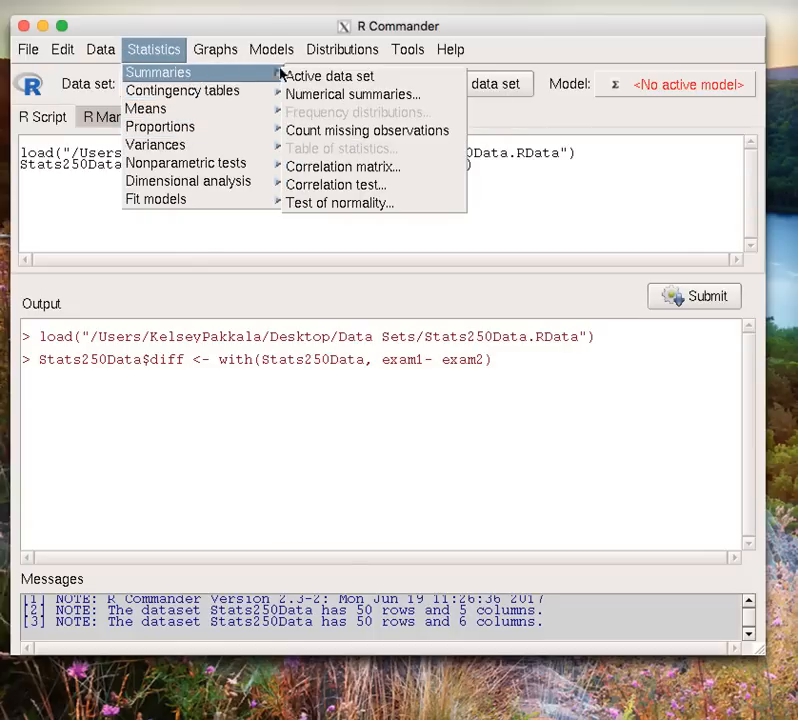
{"action": "left_click", "coordinate": [352, 94]}
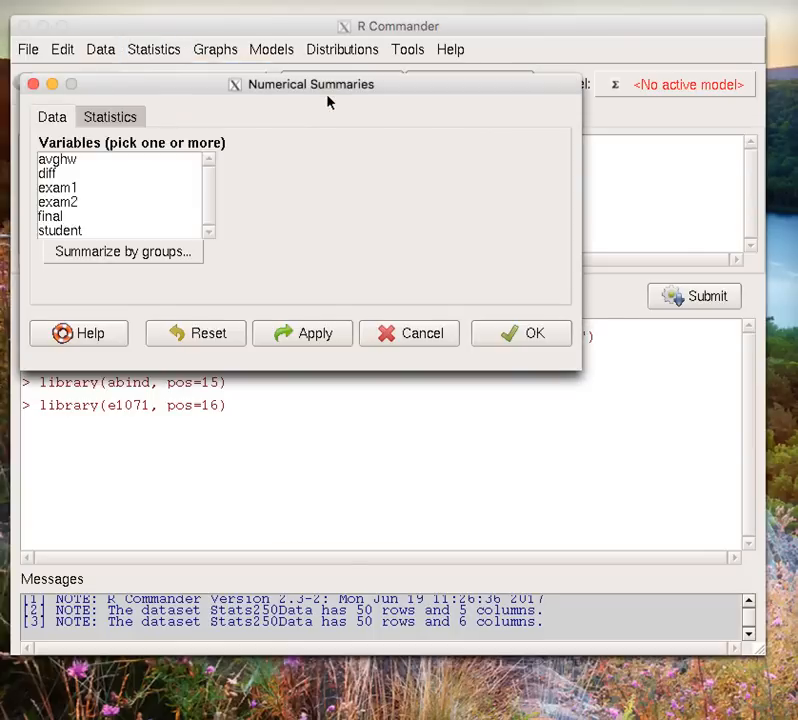
{"action": "left_click", "coordinate": [48, 172]}
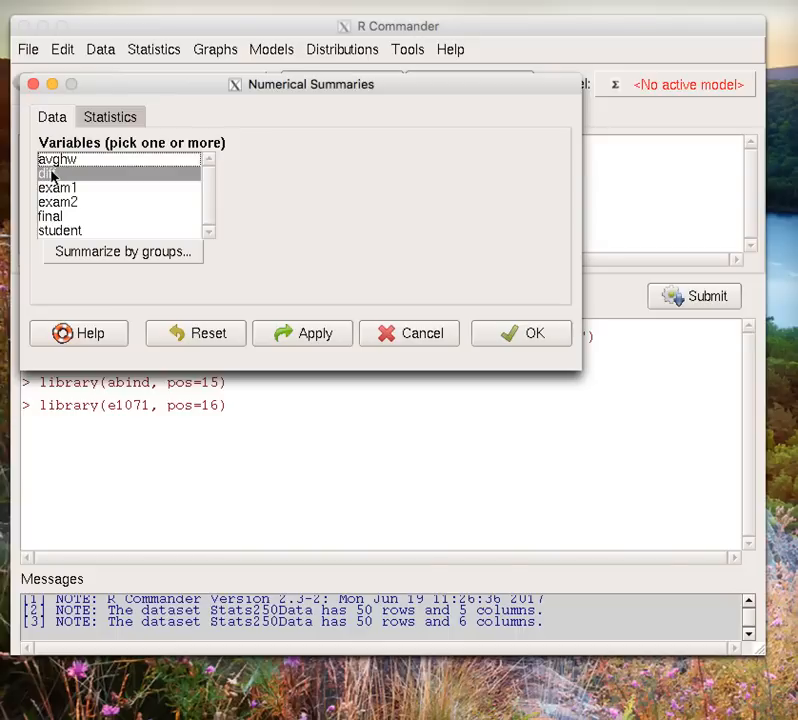
{"action": "left_click", "coordinate": [110, 116]}
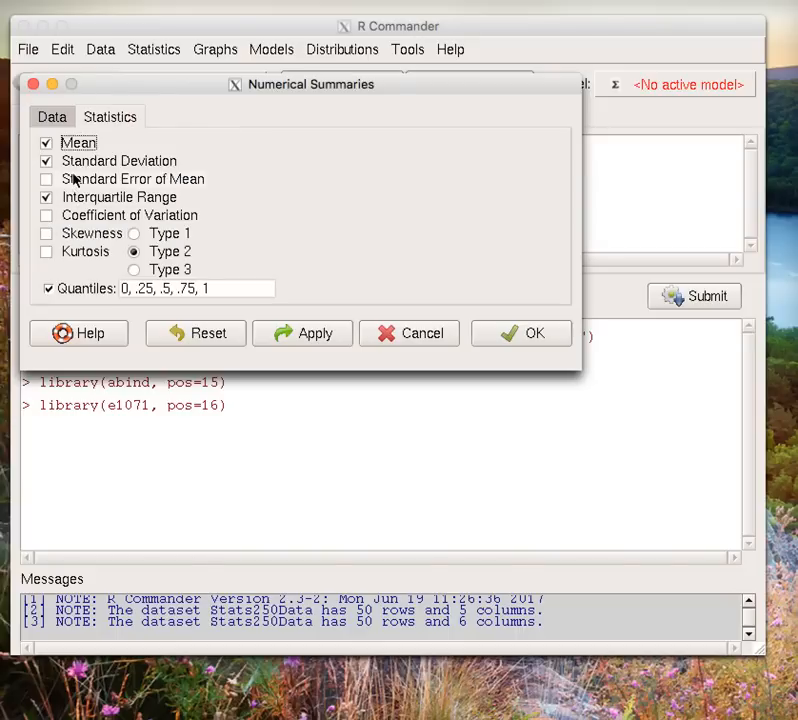
{"action": "left_click", "coordinate": [46, 180]}
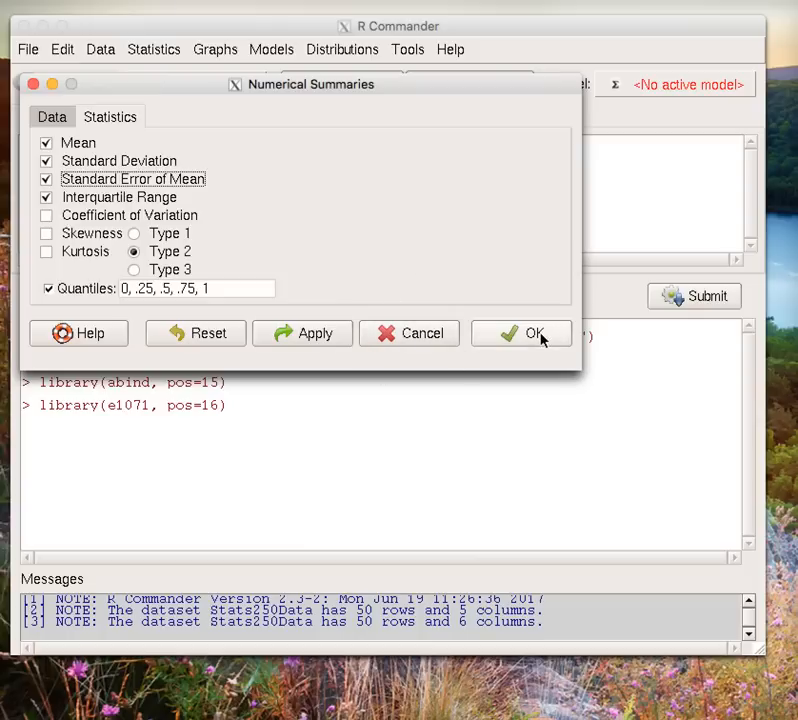
{"action": "left_click", "coordinate": [520, 332]}
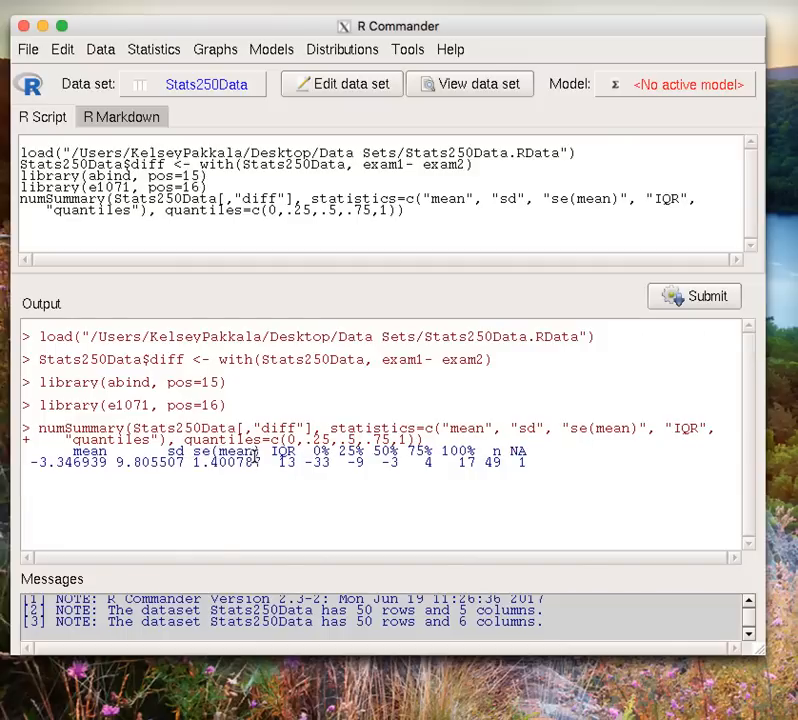
{"action": "double_click", "coordinate": [230, 460]}
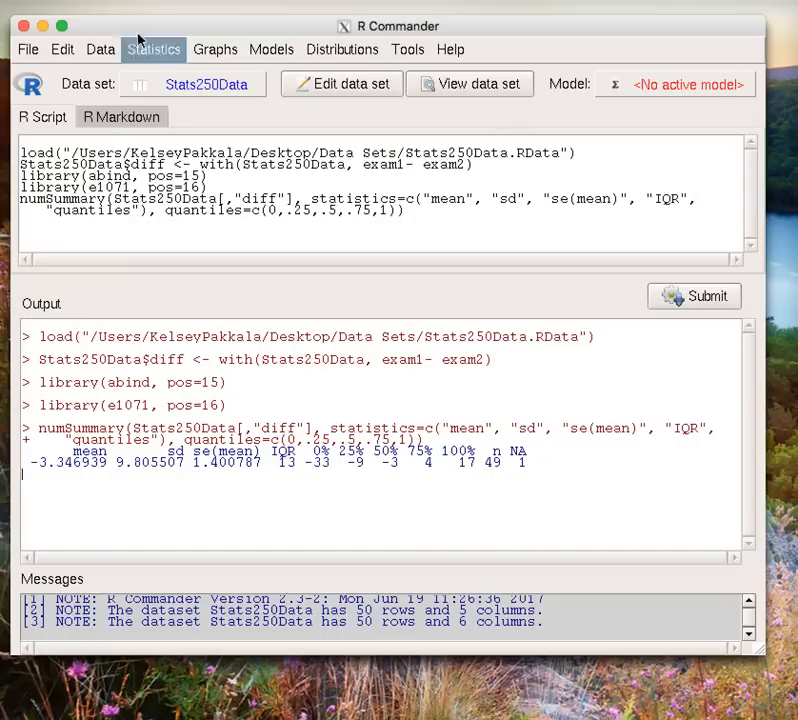
Run a two-sided paired t-test of exam1 versus exam2 with confidence level .90
{"action": "left_click", "coordinate": [154, 48]}
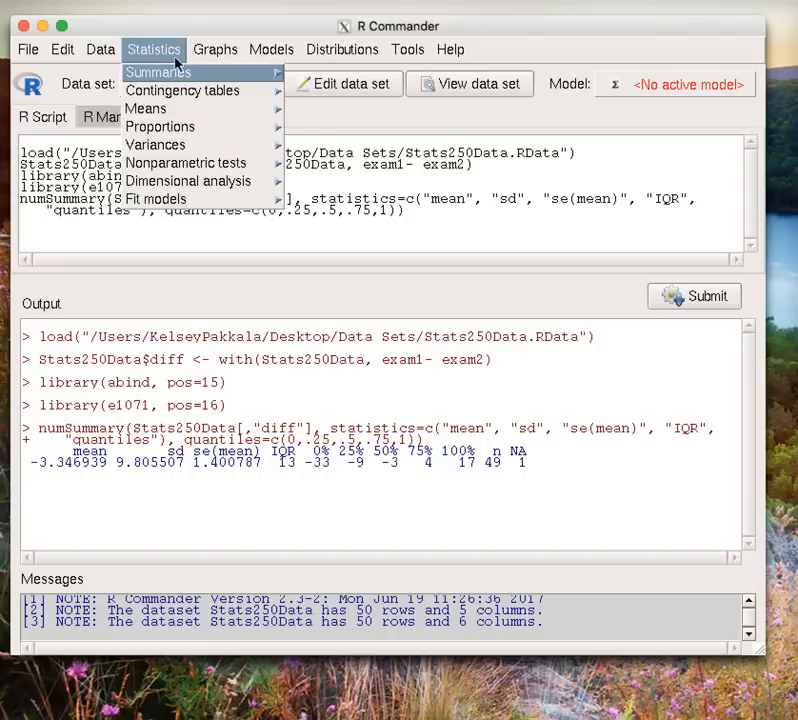
{"action": "mouse_move", "coordinate": [160, 128]}
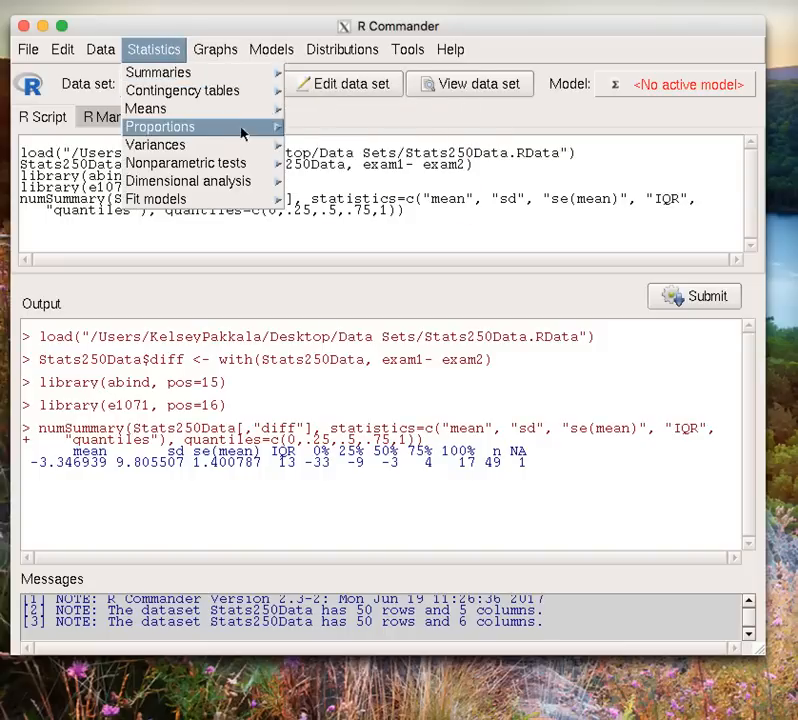
{"action": "left_click", "coordinate": [144, 108]}
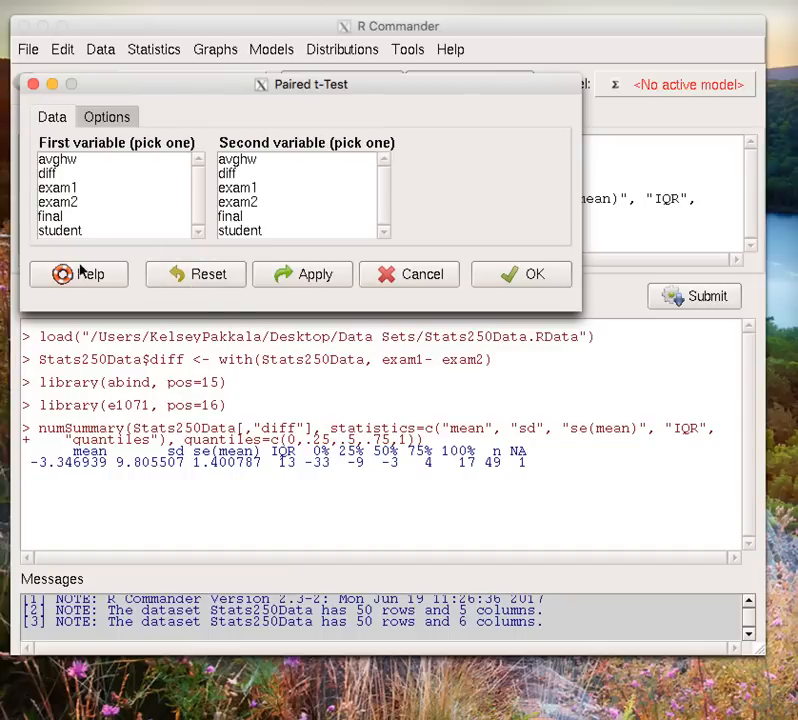
{"action": "left_click", "coordinate": [56, 188]}
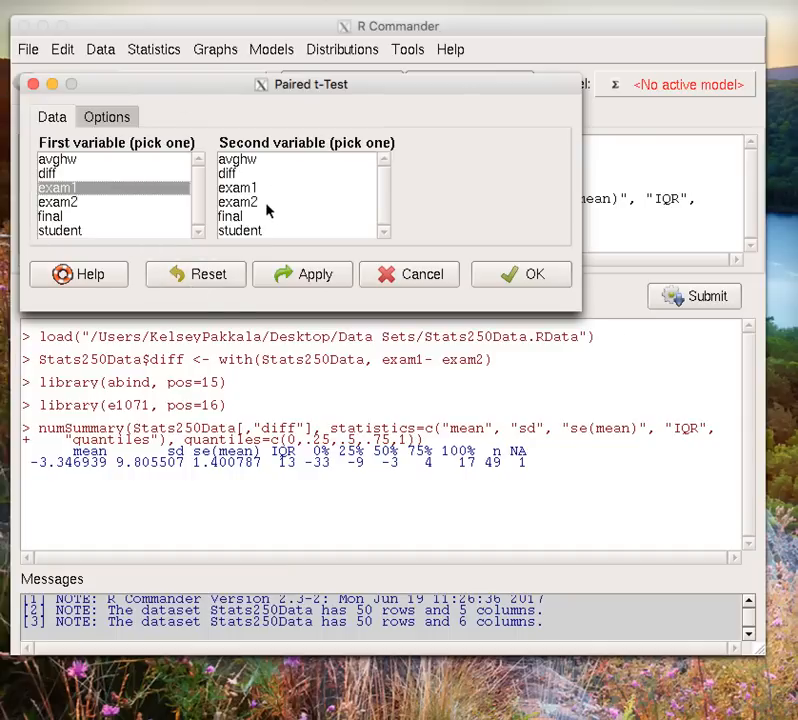
{"action": "left_click", "coordinate": [238, 202]}
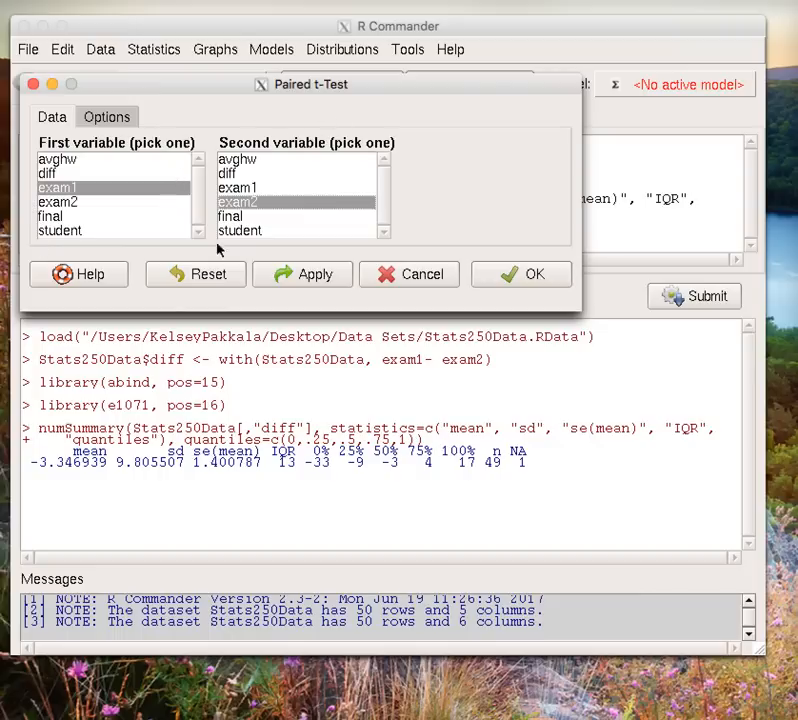
{"action": "mouse_move", "coordinate": [220, 248]}
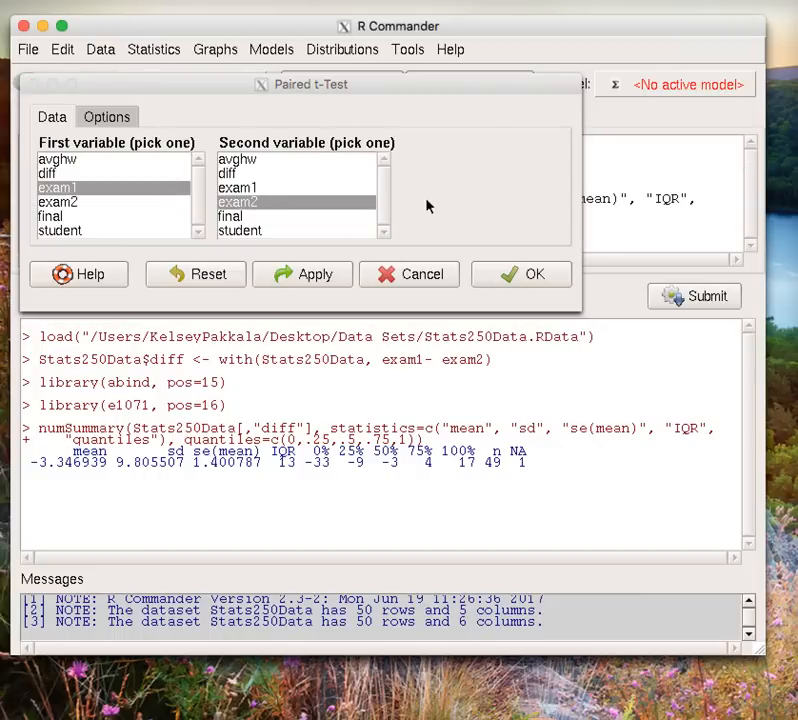
{"action": "left_click", "coordinate": [106, 116]}
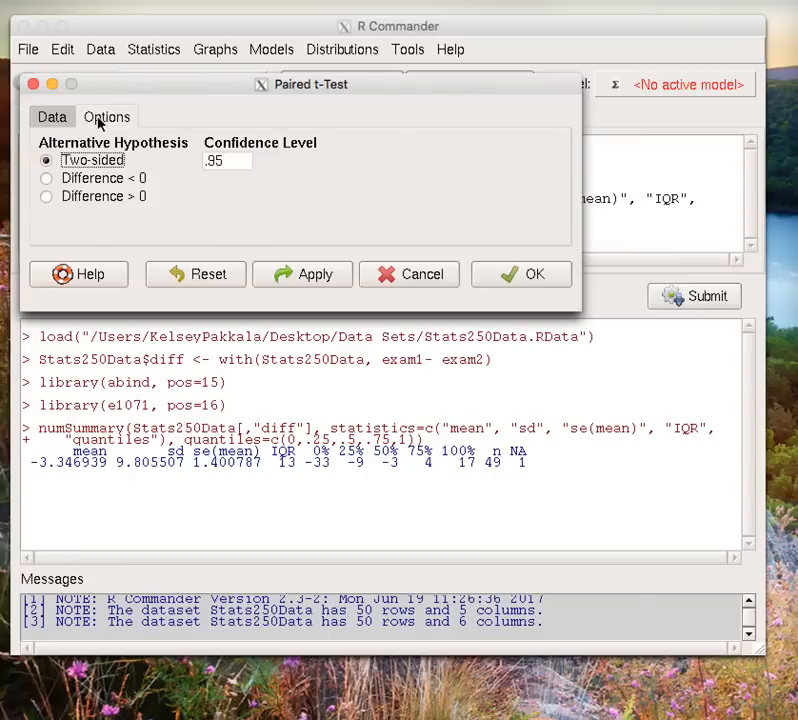
{"action": "left_click", "coordinate": [52, 116]}
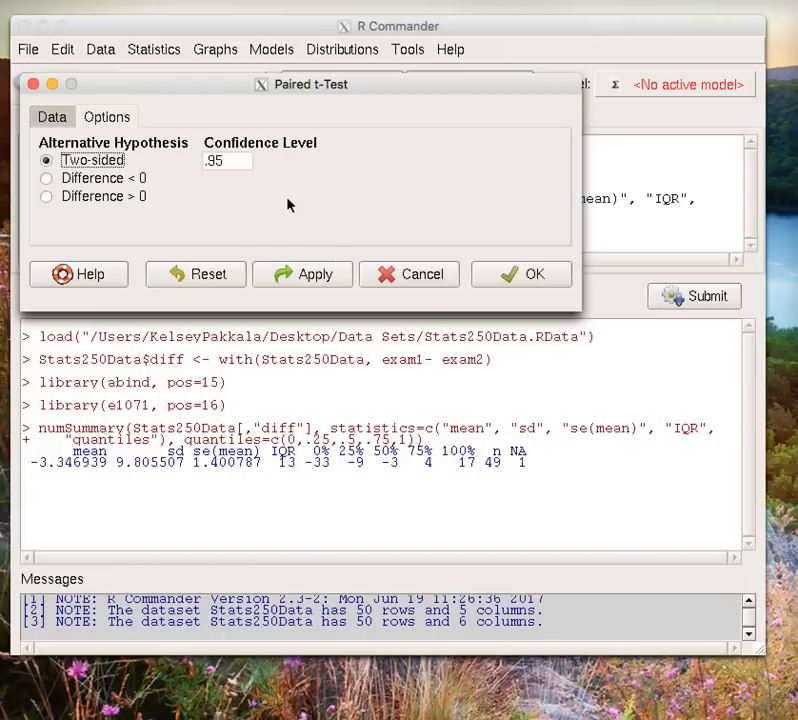
{"action": "mouse_move", "coordinate": [286, 206]}
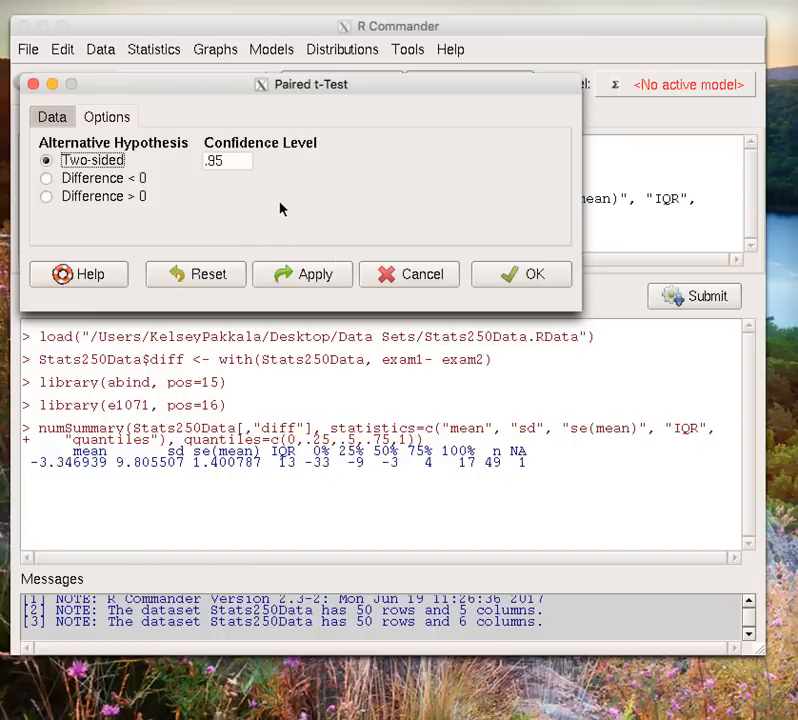
{"action": "mouse_move", "coordinate": [208, 188]}
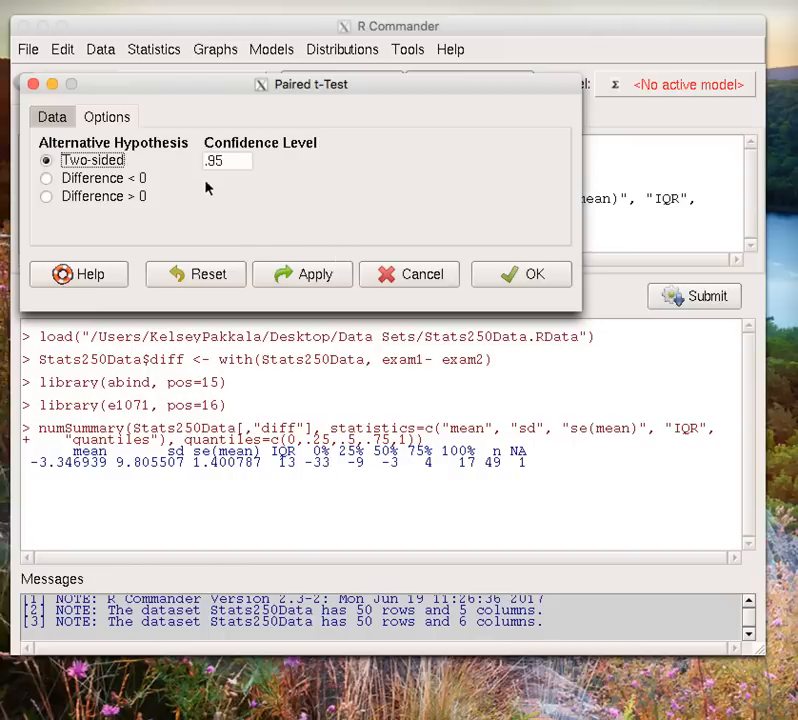
{"action": "type", "text": ".90"}
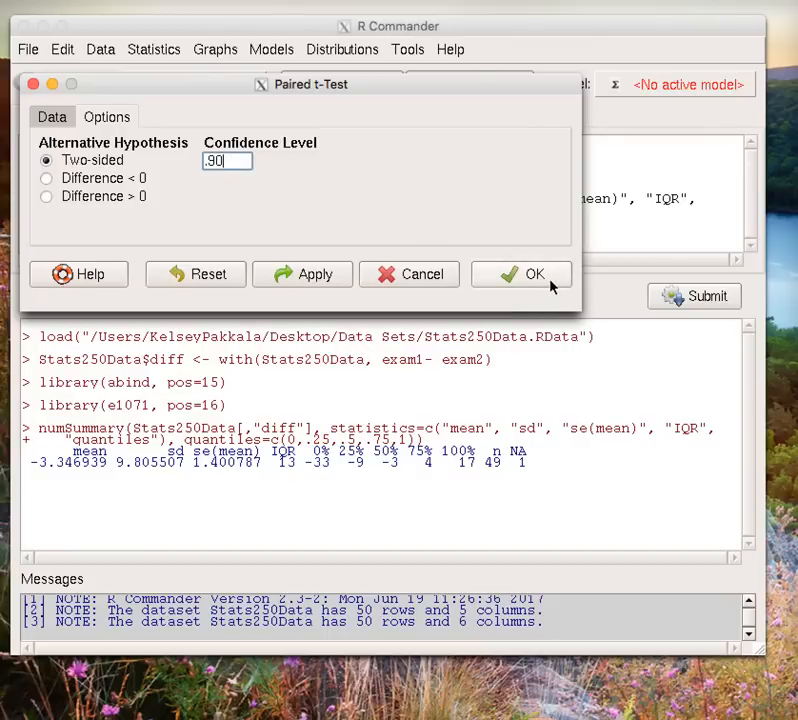
{"action": "left_click", "coordinate": [520, 274]}
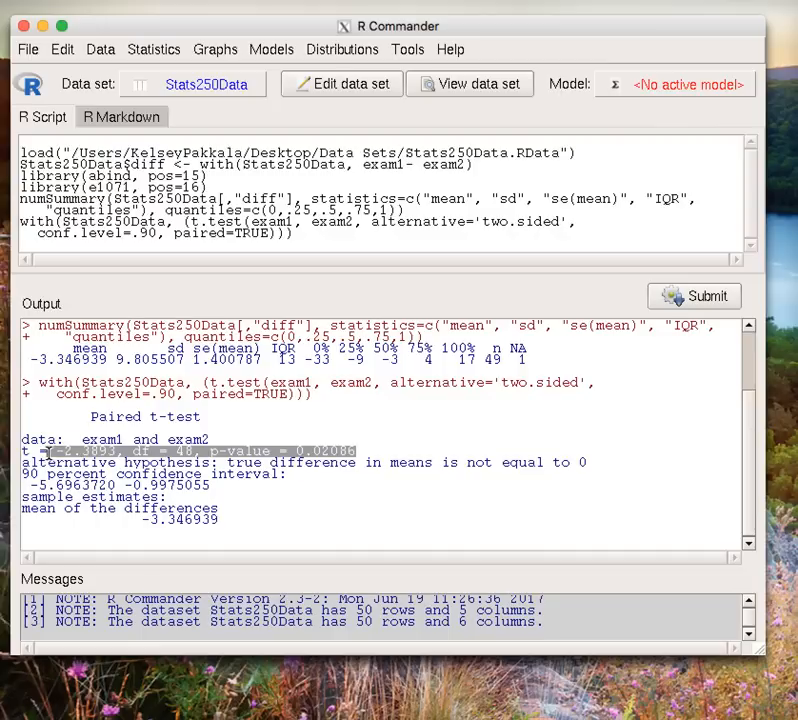
{"action": "mouse_move", "coordinate": [316, 452]}
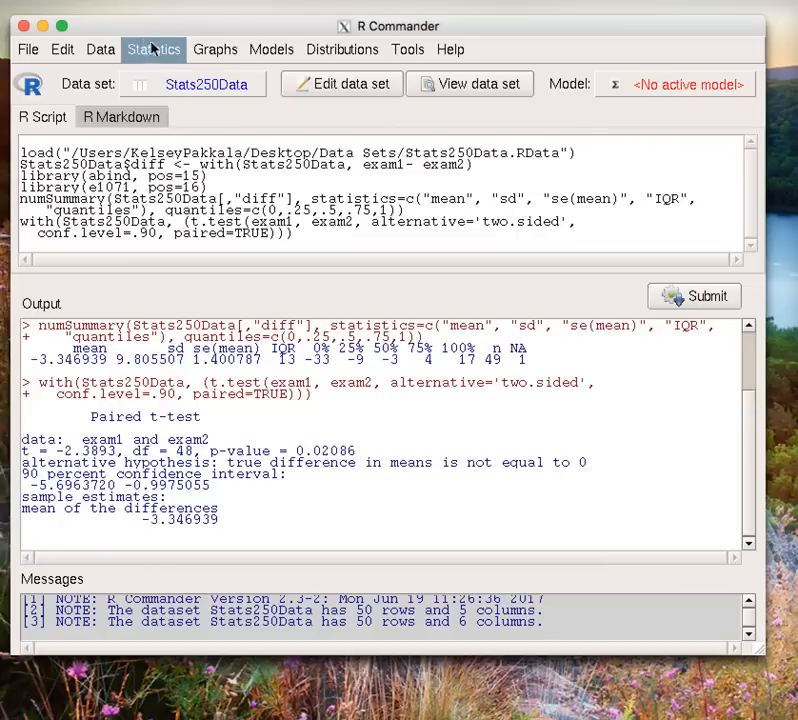
Run a paired t-test of exam1 versus exam2 with alternative Difference < 0 at 95 percent confidence
{"action": "left_click", "coordinate": [154, 48]}
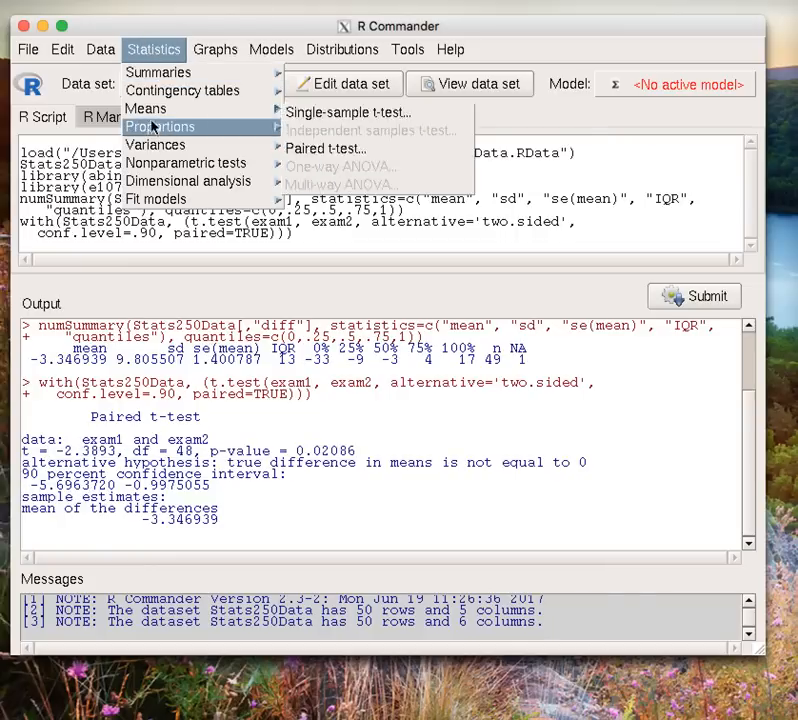
{"action": "mouse_move", "coordinate": [144, 108]}
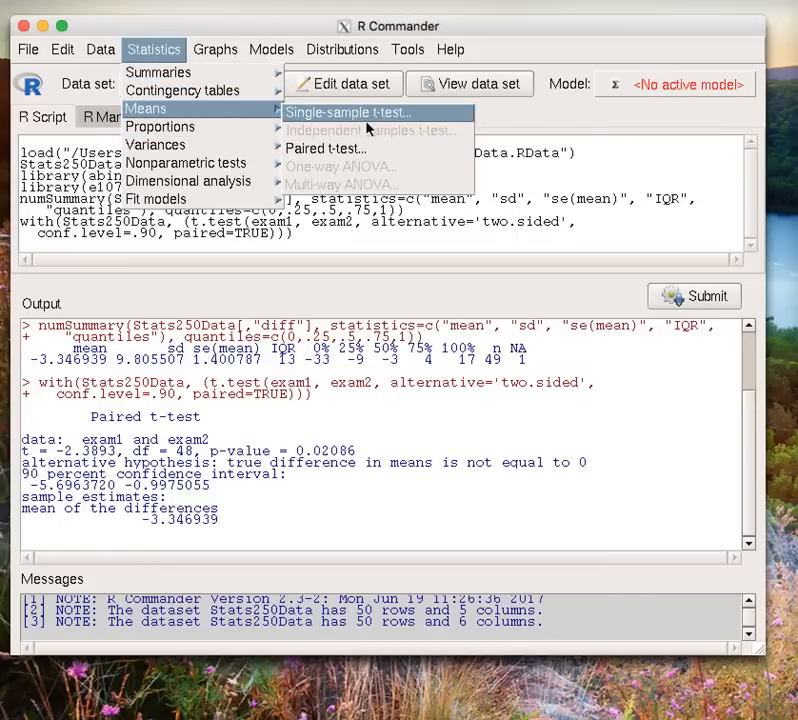
{"action": "left_click", "coordinate": [326, 148]}
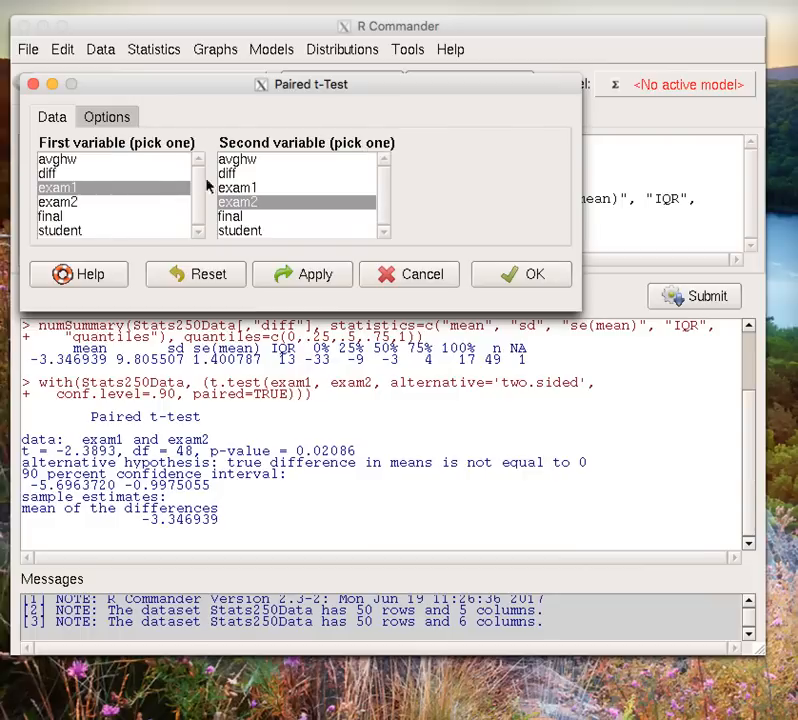
{"action": "mouse_move", "coordinate": [210, 190]}
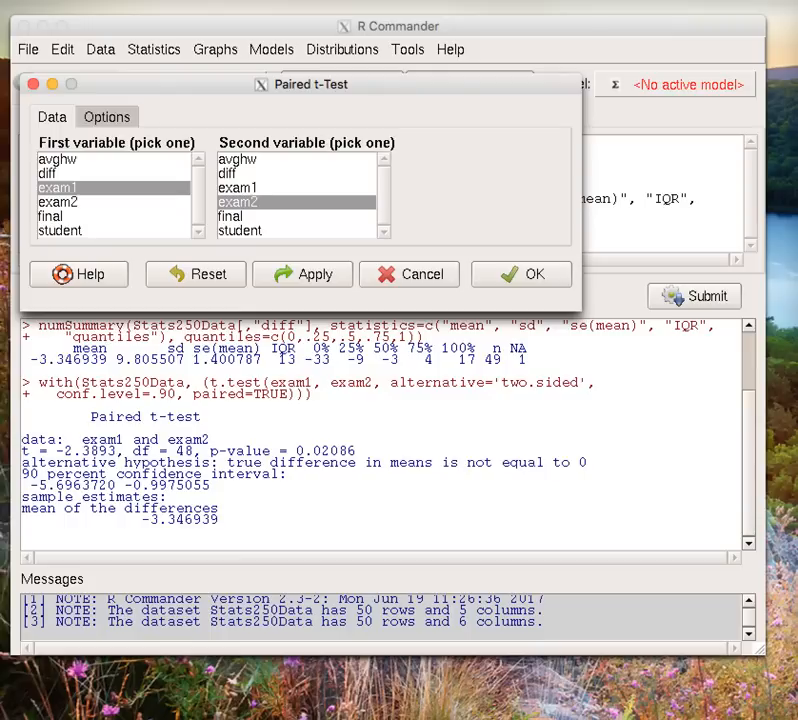
{"action": "mouse_move", "coordinate": [88, 126]}
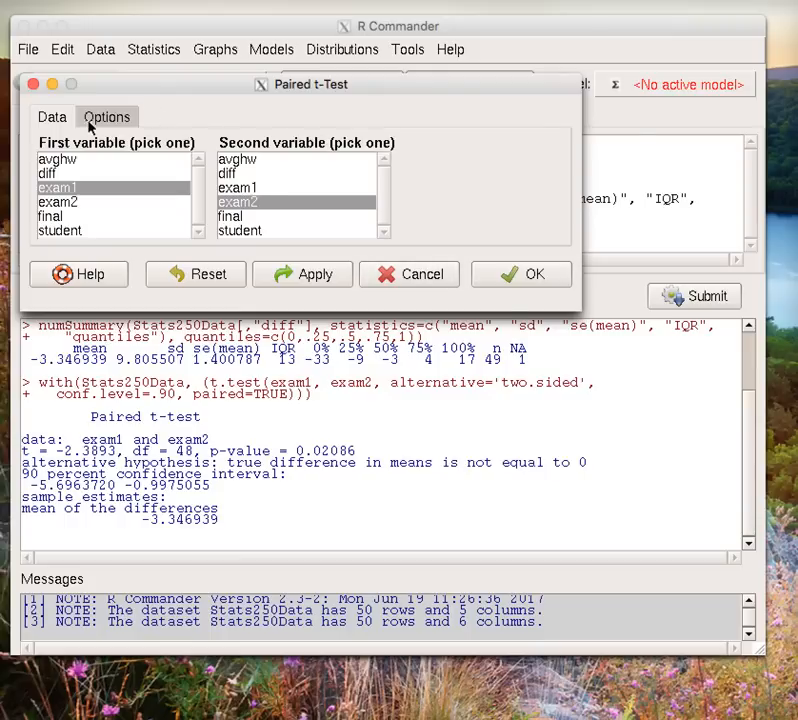
{"action": "left_click", "coordinate": [106, 116]}
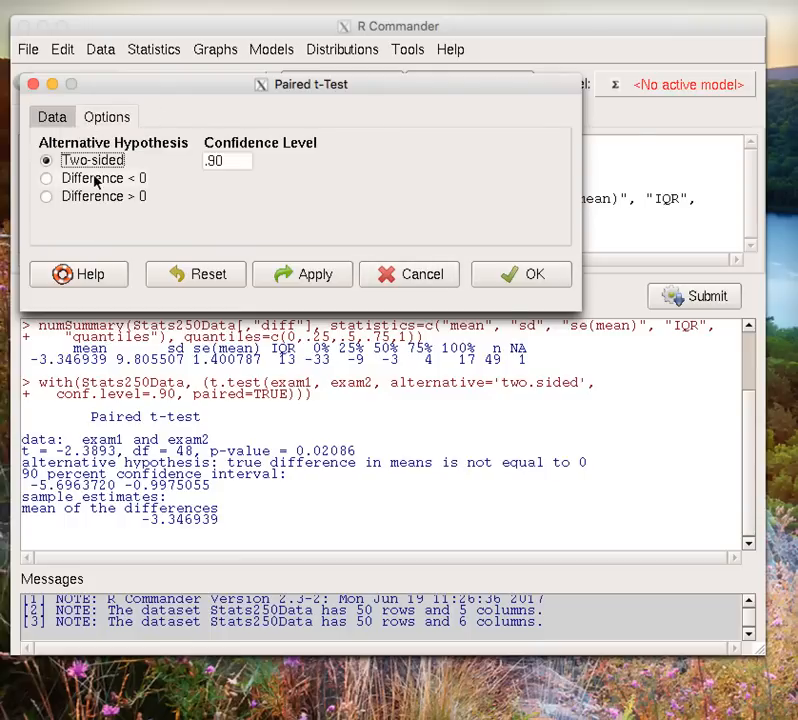
{"action": "left_click", "coordinate": [46, 178]}
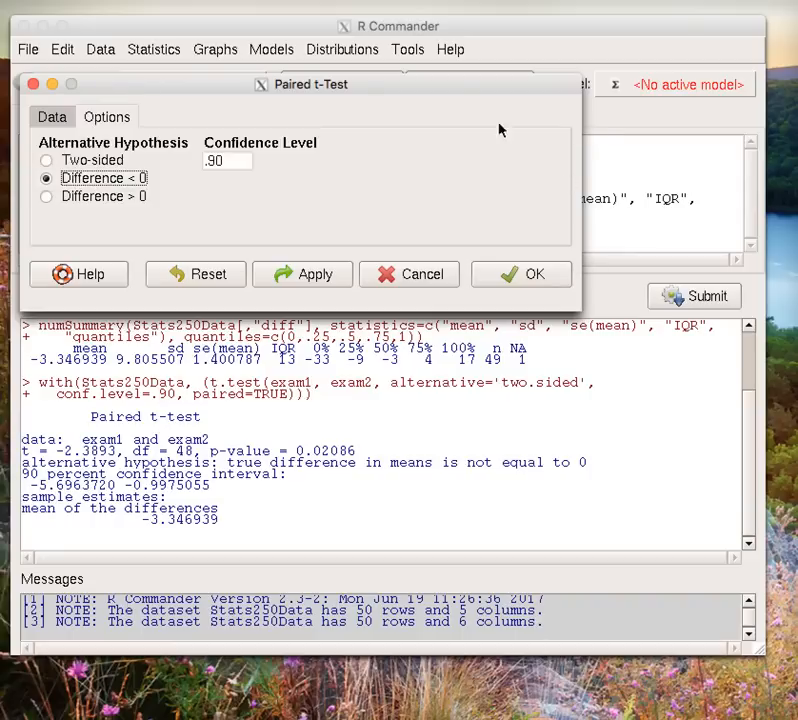
{"action": "mouse_move", "coordinate": [264, 150]}
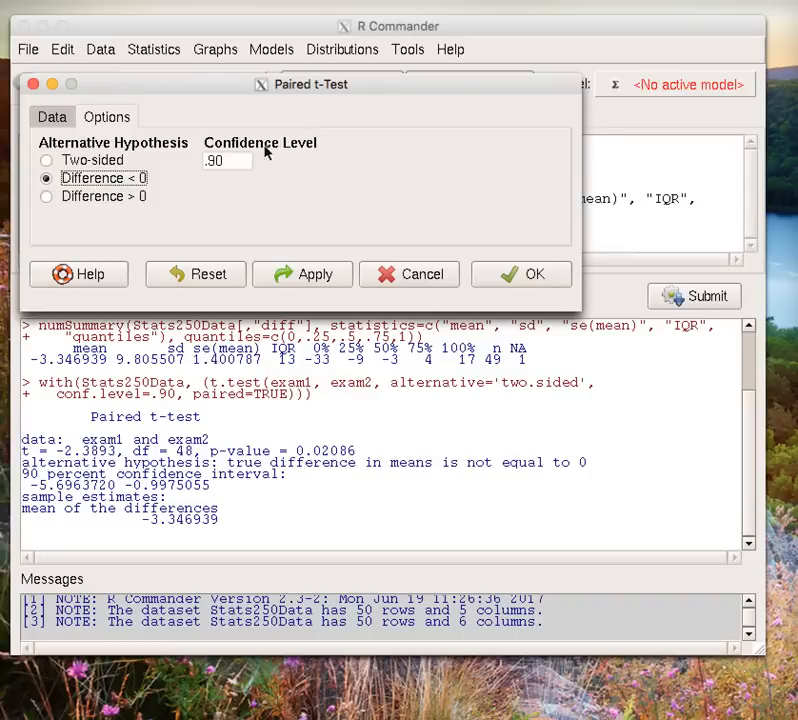
{"action": "type", "text": "95"}
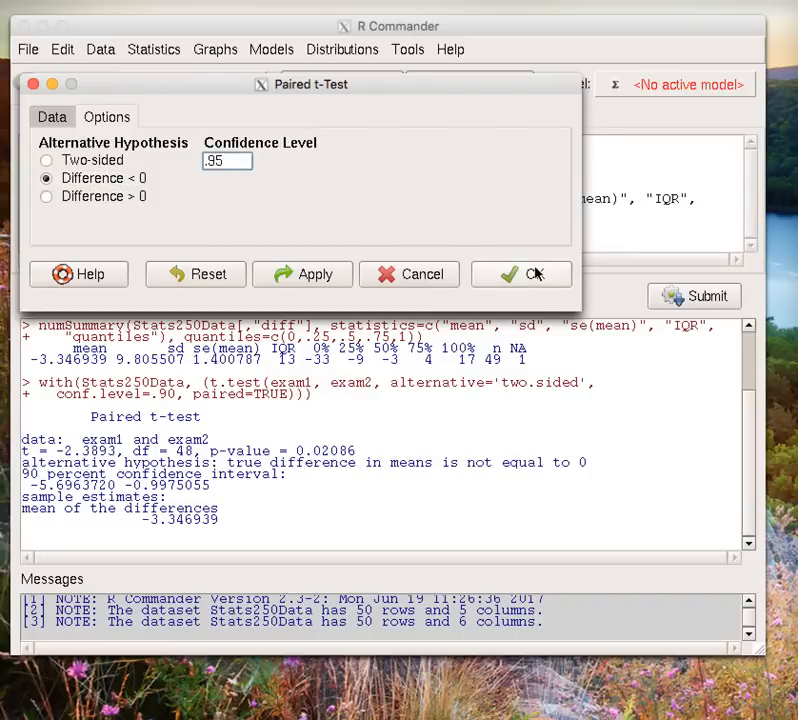
{"action": "left_click", "coordinate": [520, 274]}
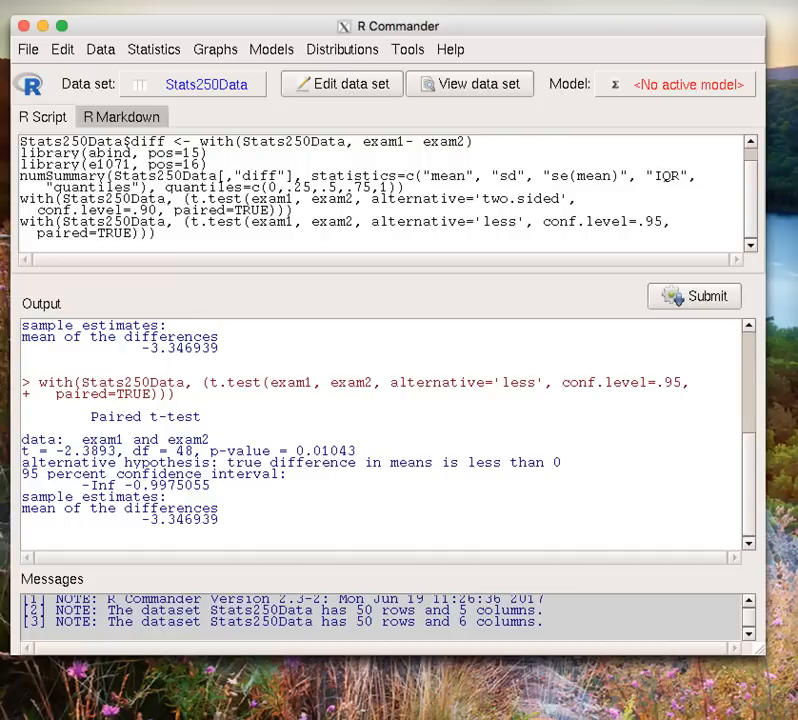
{"action": "left_click_drag", "start_coordinate": [200, 450], "coordinate": [356, 450]}
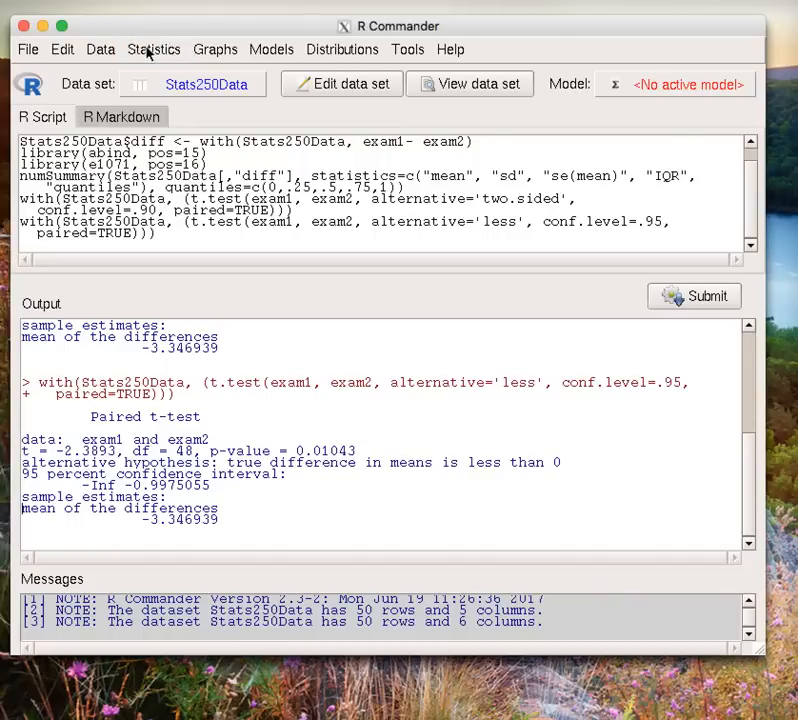
Run a single-sample t-test on diff with mu = 0.0 and confidence level .90
{"action": "left_click", "coordinate": [154, 48]}
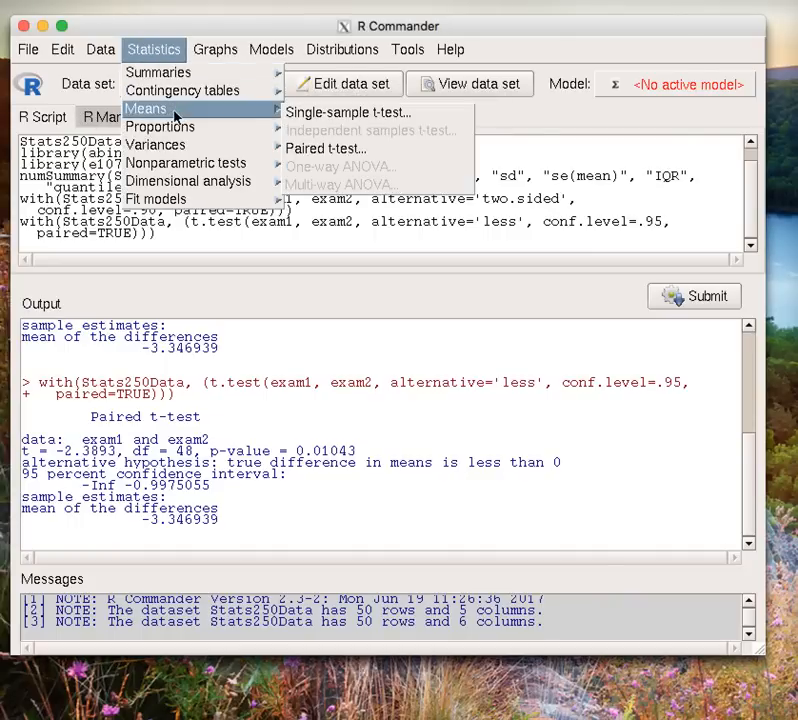
{"action": "mouse_move", "coordinate": [348, 112]}
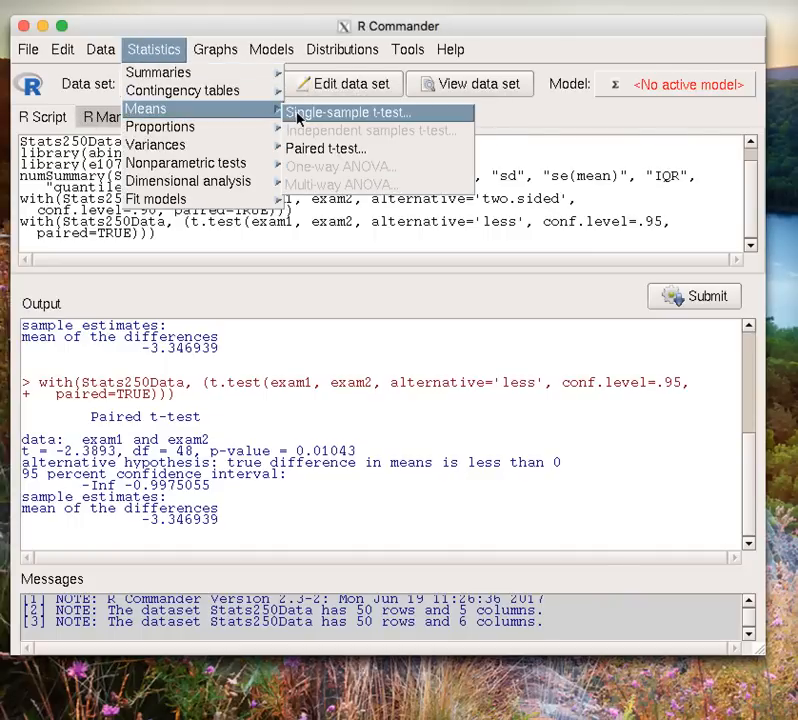
{"action": "left_click", "coordinate": [348, 112]}
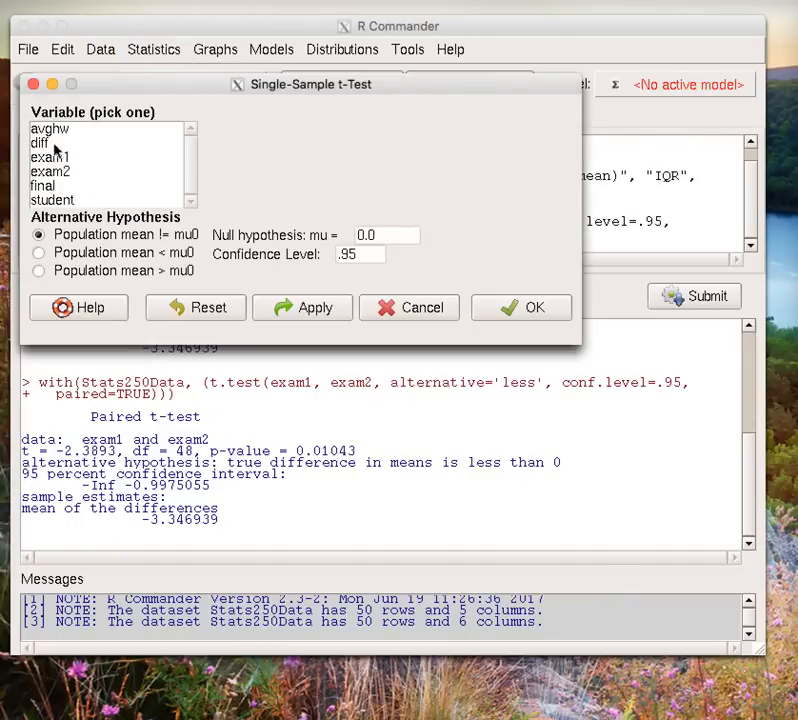
{"action": "left_click", "coordinate": [40, 142]}
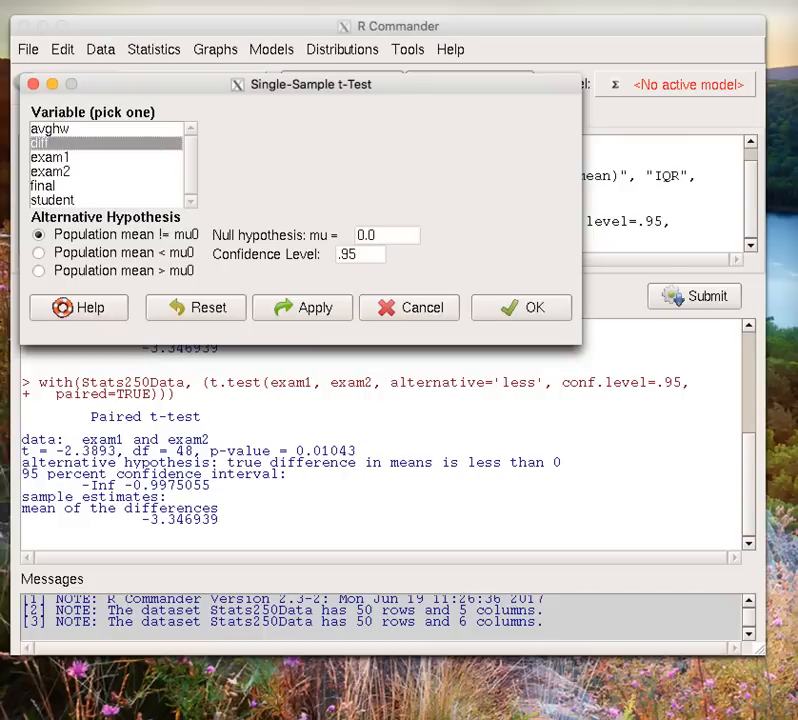
{"action": "mouse_move", "coordinate": [194, 146]}
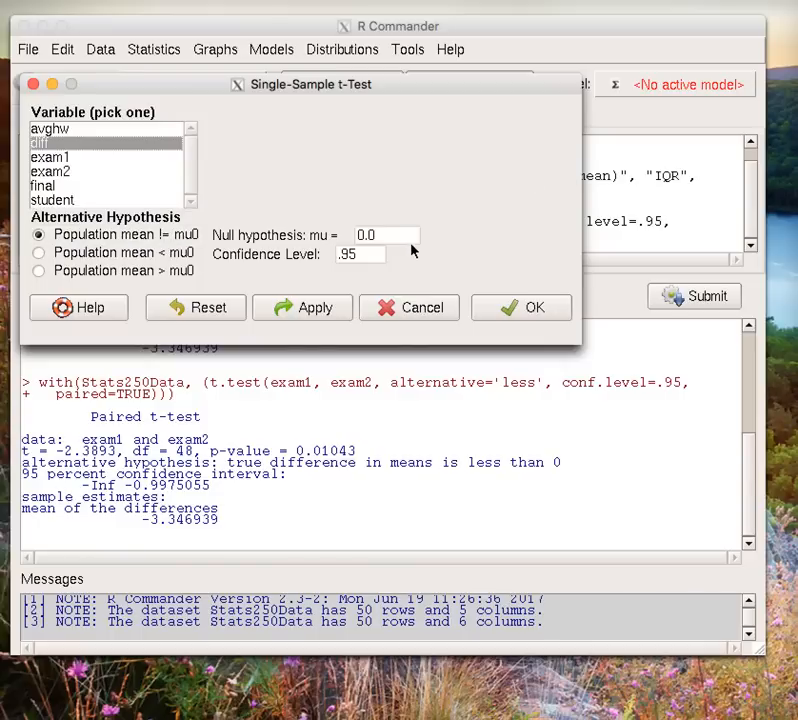
{"action": "left_click", "coordinate": [386, 236]}
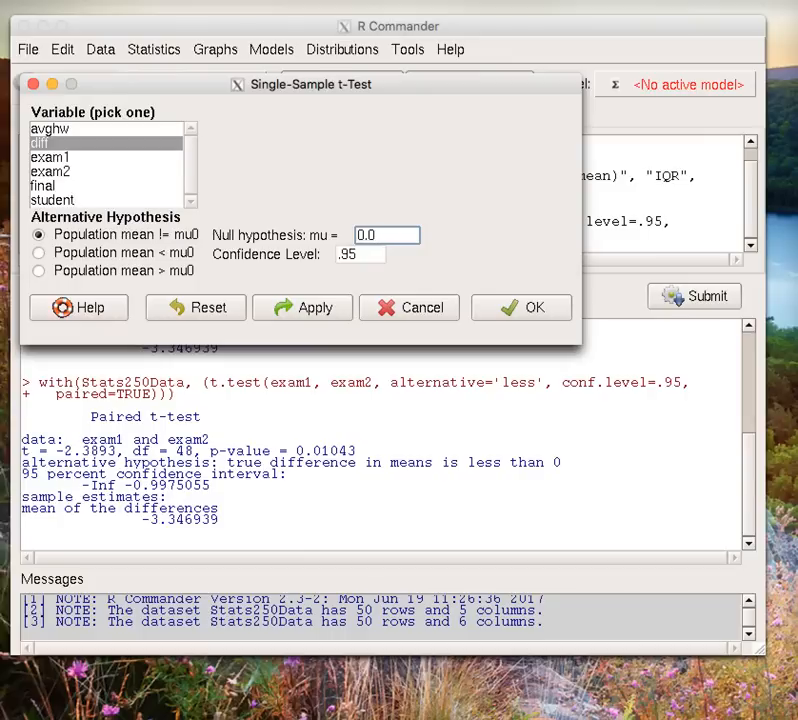
{"action": "left_click", "coordinate": [384, 234]}
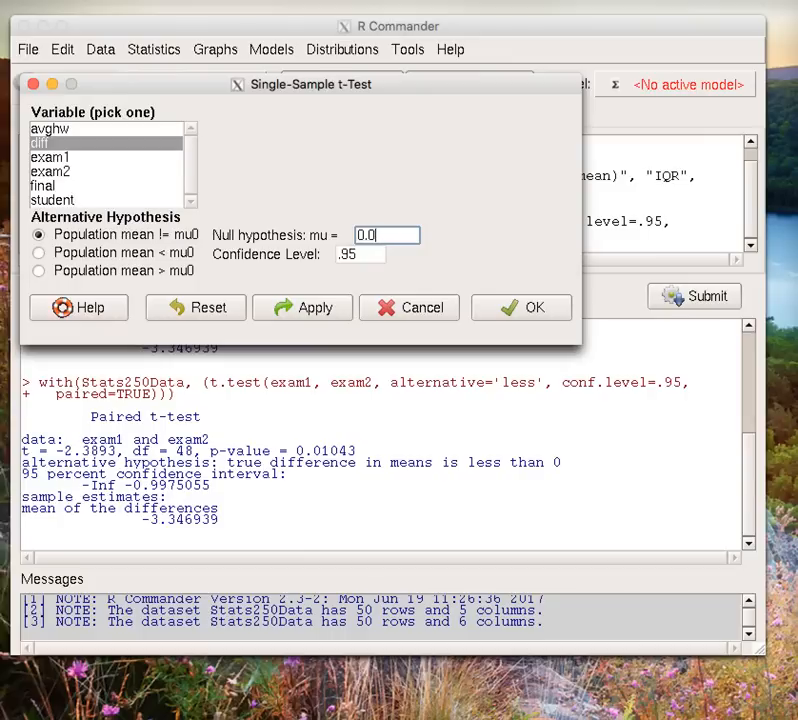
{"action": "left_click", "coordinate": [360, 254]}
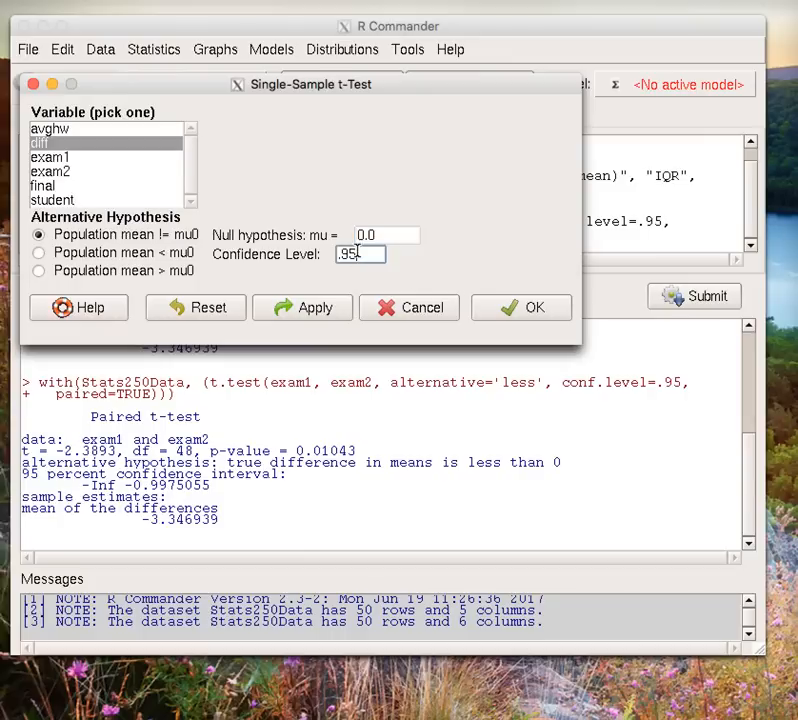
{"action": "type", "text": ".90"}
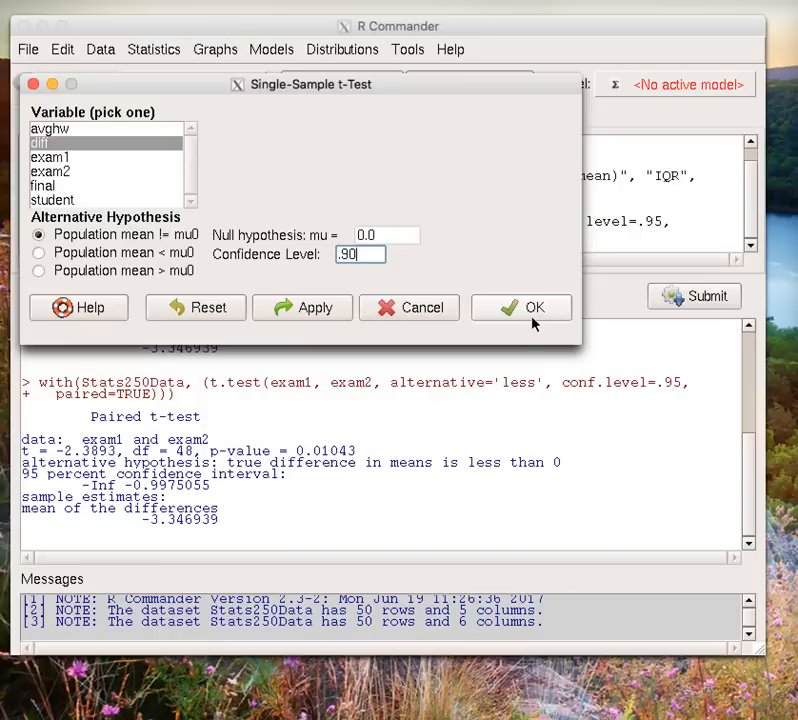
{"action": "left_click", "coordinate": [520, 308]}
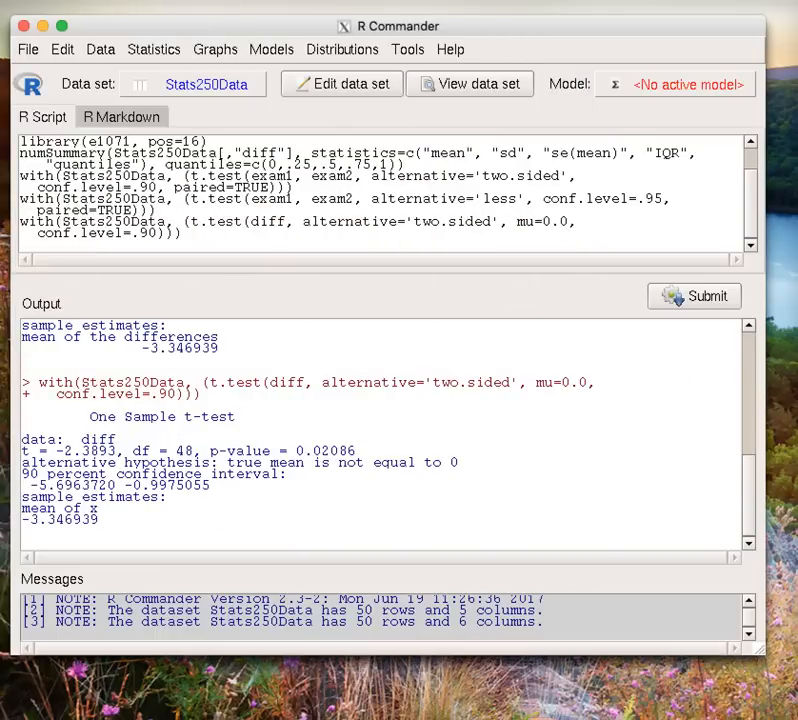
{"action": "mouse_move", "coordinate": [208, 516]}
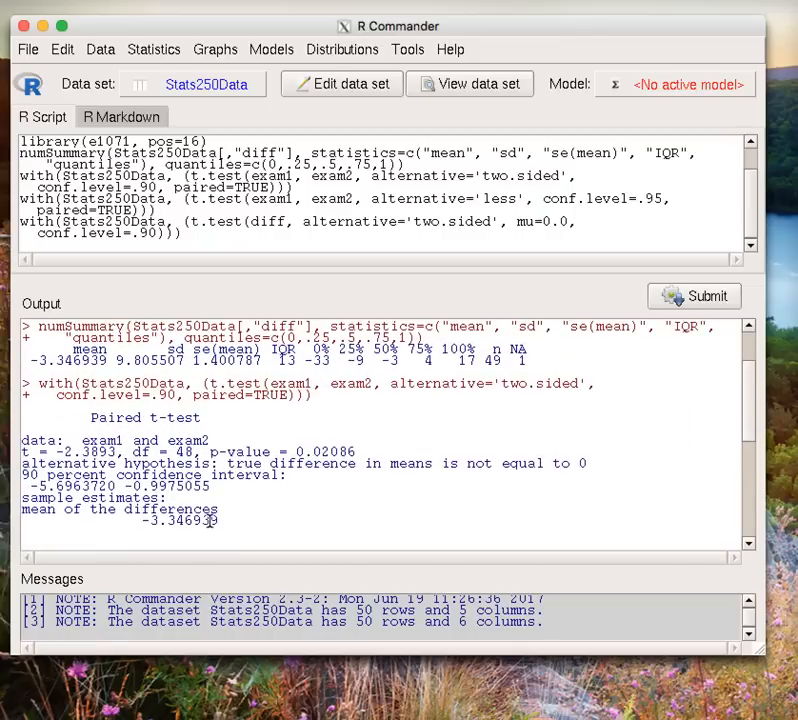
{"action": "left_click_drag", "start_coordinate": [20, 476], "coordinate": [210, 490]}
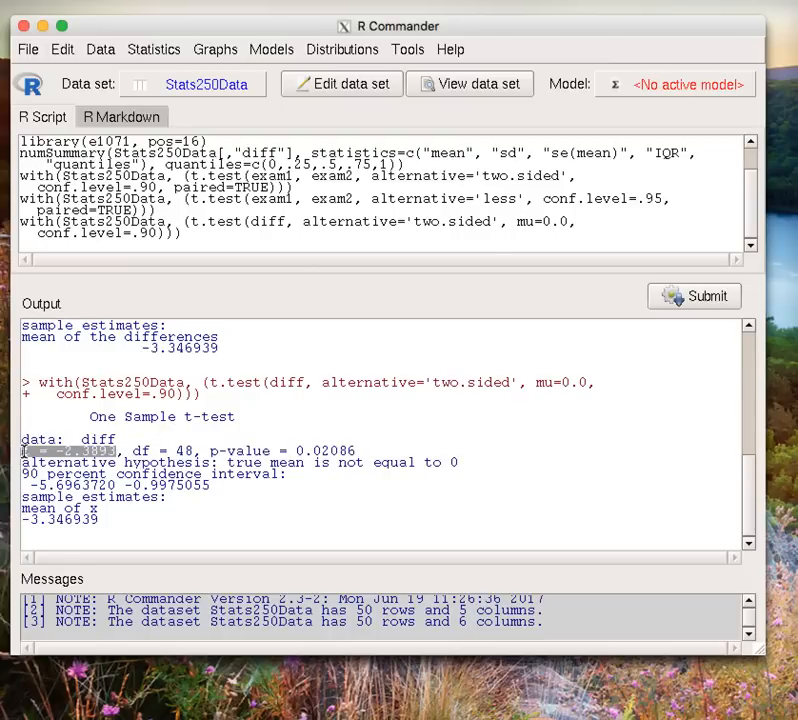
{"action": "mouse_move", "coordinate": [556, 448]}
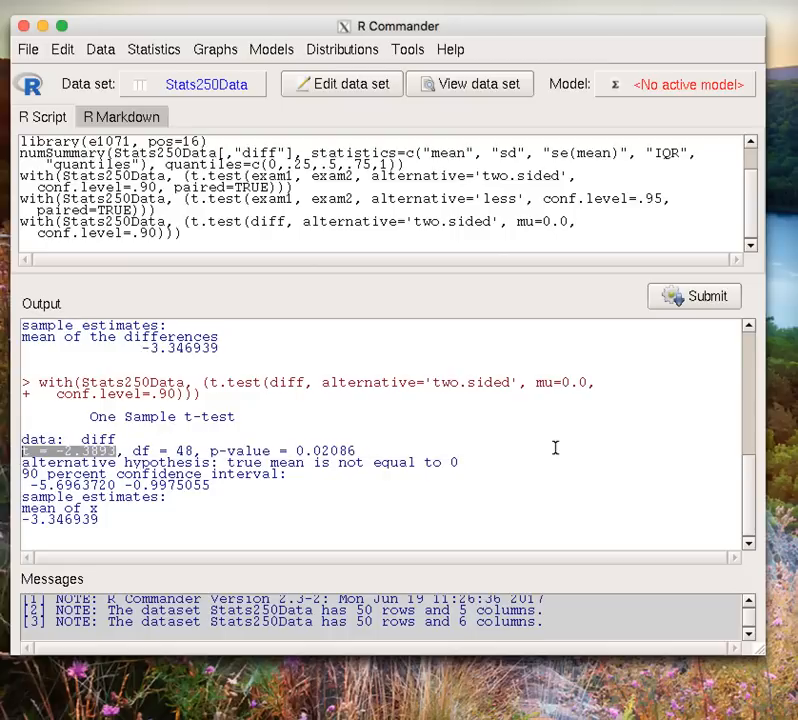